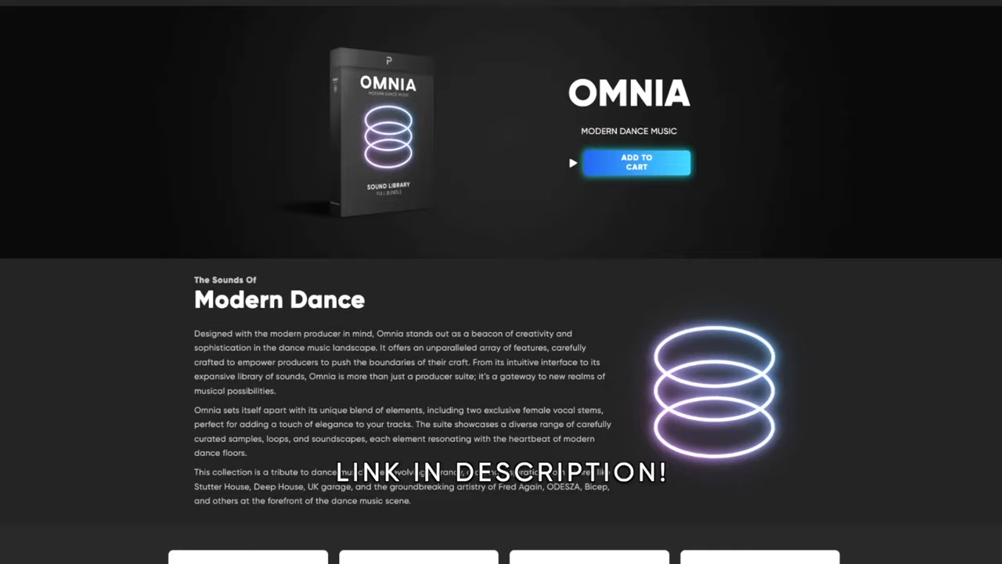
Audition two Gross Beat stutter gate patterns, then close Gross Beat and view the Stutter Vox mixer chain
scroll("down", 3)
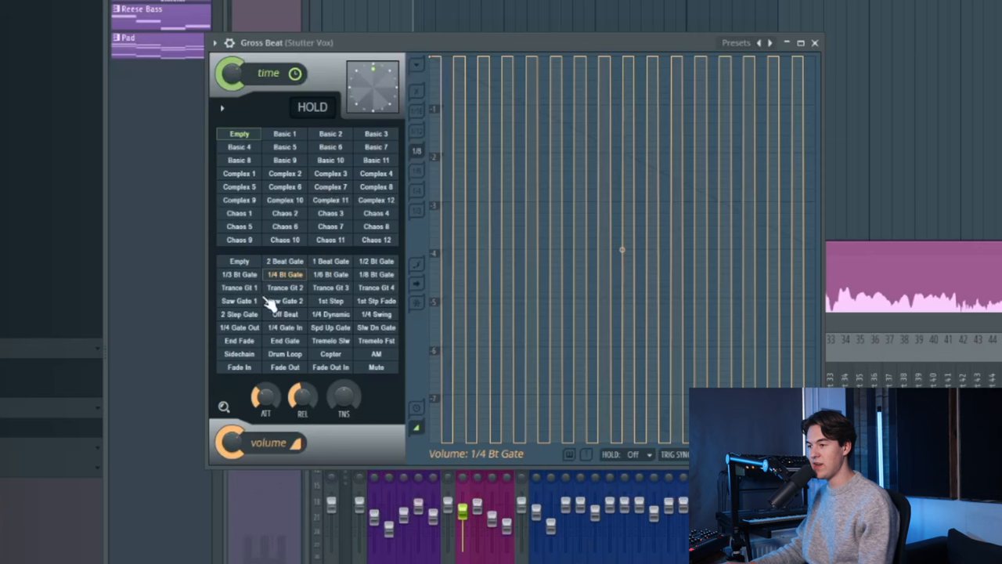
left_click(376, 274)
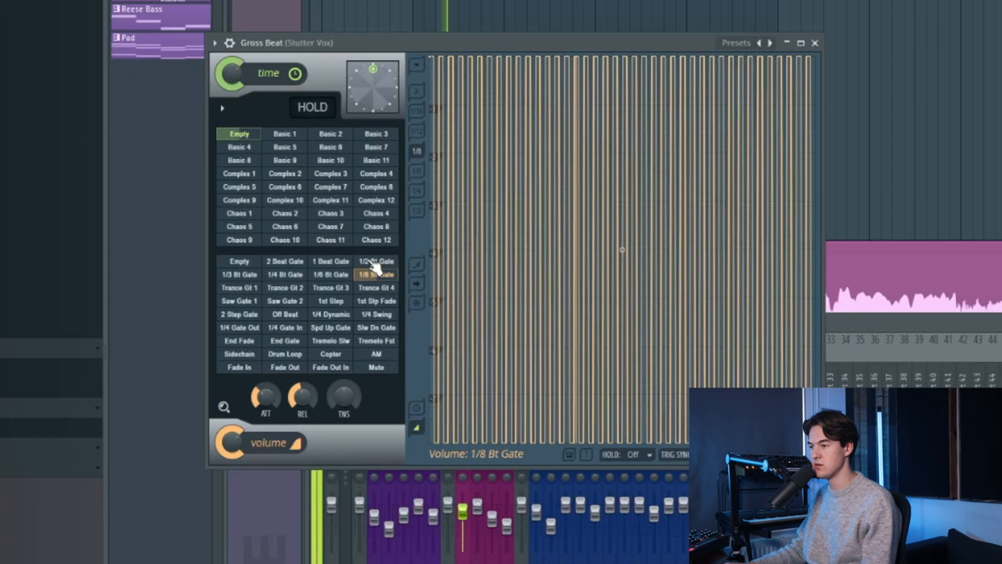
left_click(284, 274)
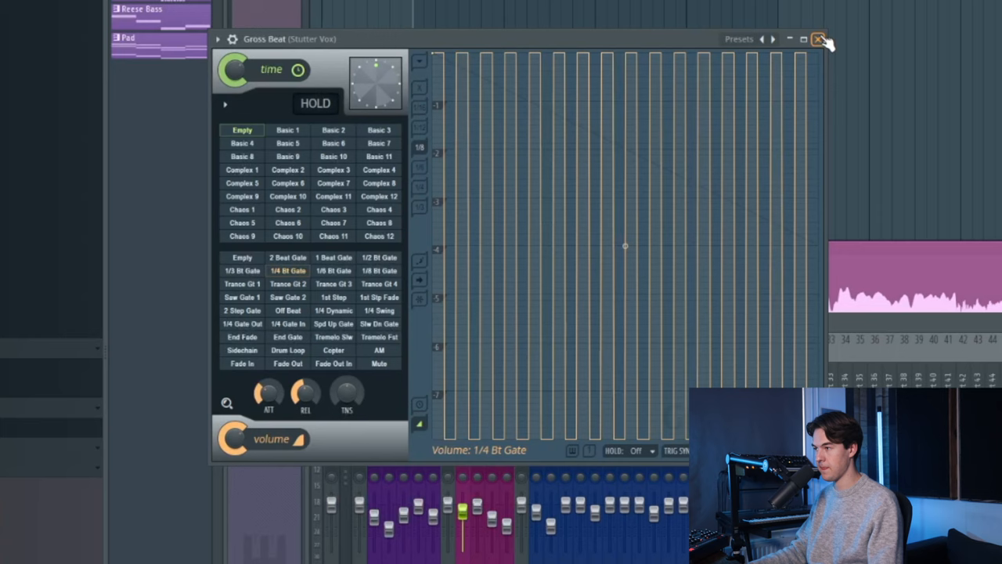
left_click(819, 39)
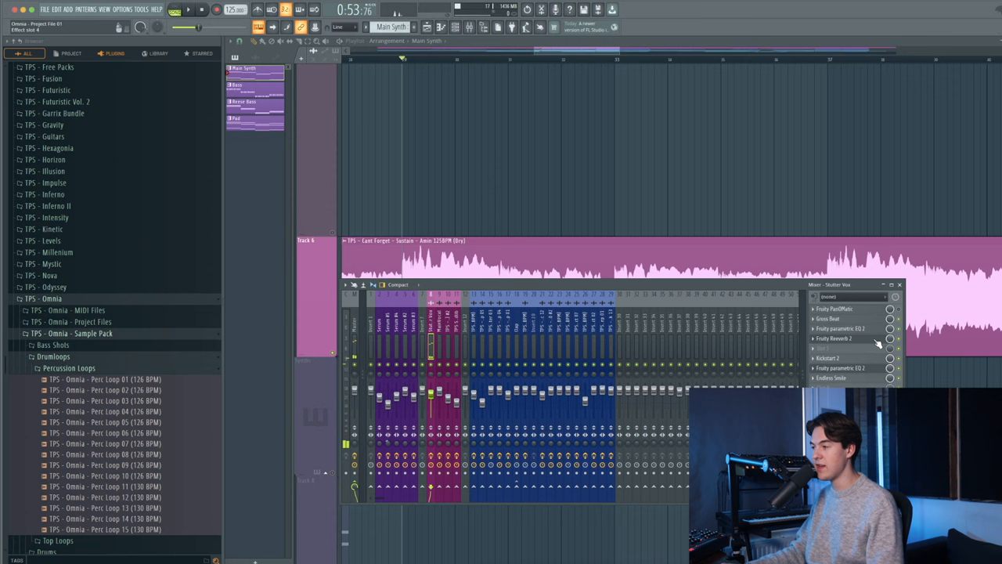
left_click(840, 338)
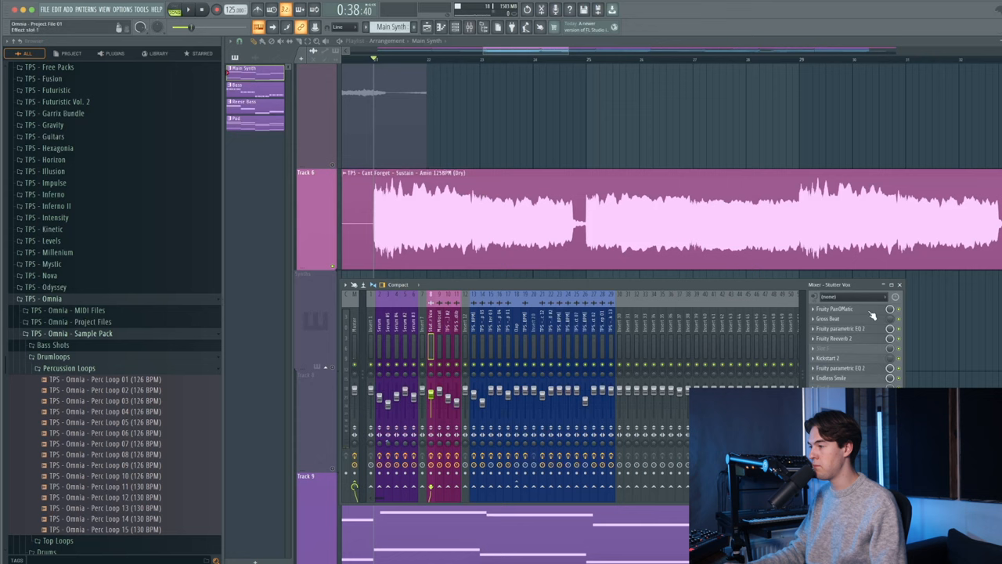
left_click(835, 309)
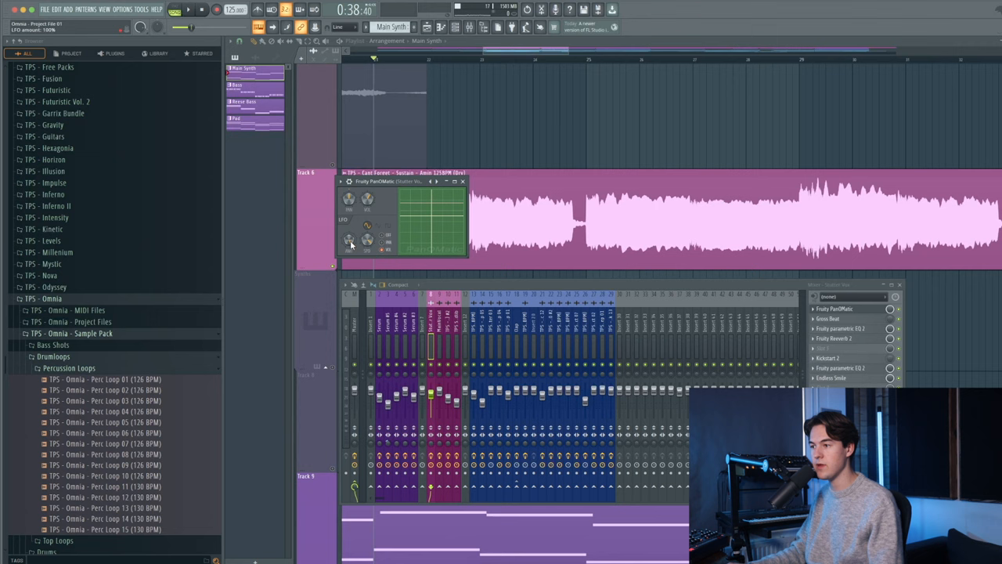
right_click(349, 240)
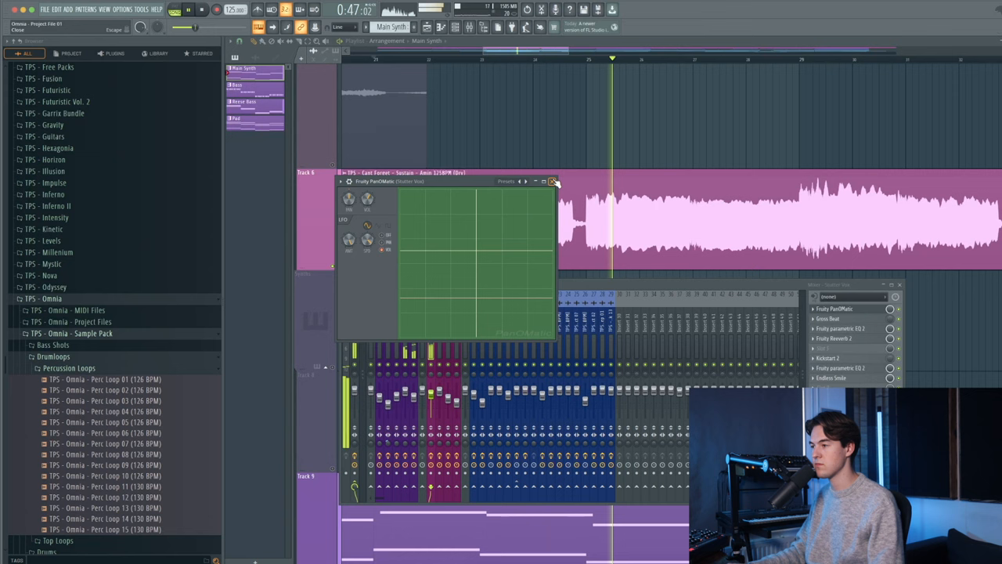
left_click(552, 181)
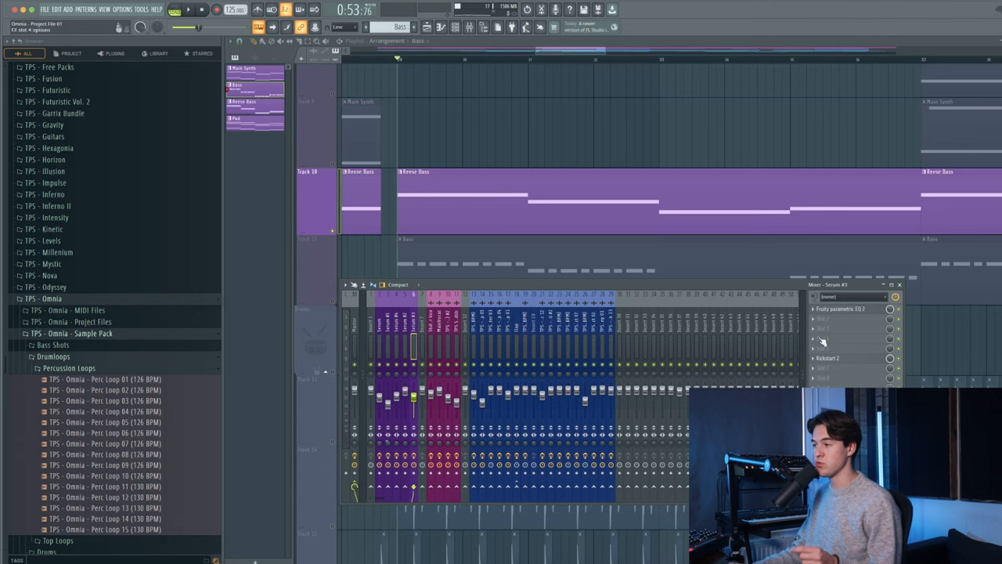
Open Fruity Parametric EQ 2 on the Serum #3 bass insert to inspect its curve
left_click(841, 309)
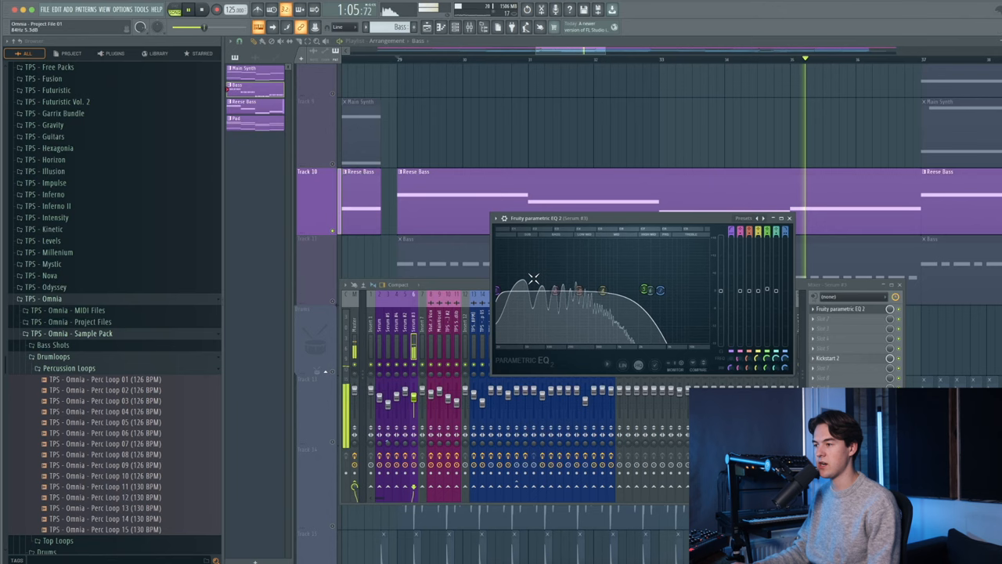
left_click(790, 217)
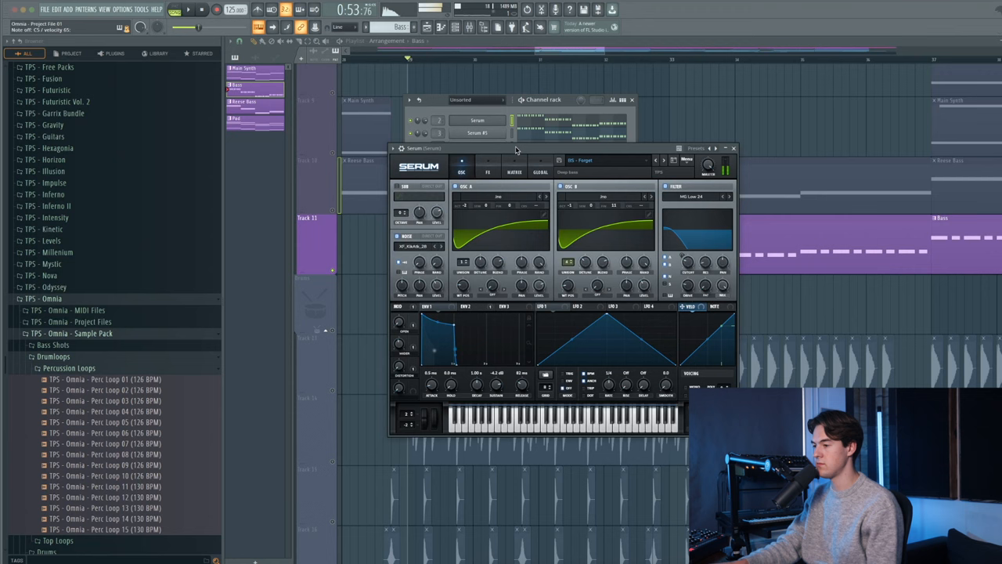
Close the EQ and bring up the Serum #5 plugin window from the Channel Rack
left_click(469, 306)
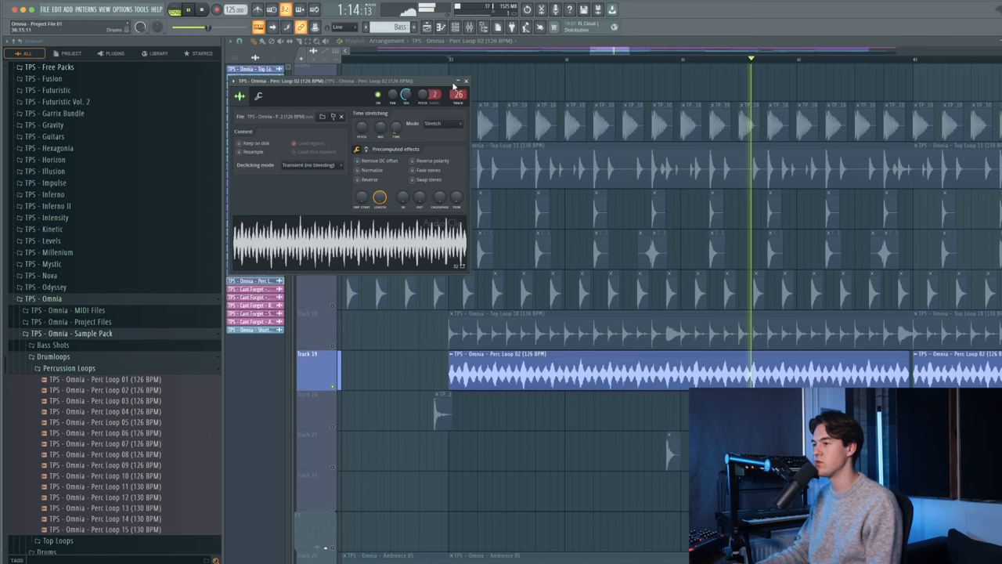
Open Channel Settings for the Perc Loop 02 (126 BPM) clip on Track 19
left_click(466, 81)
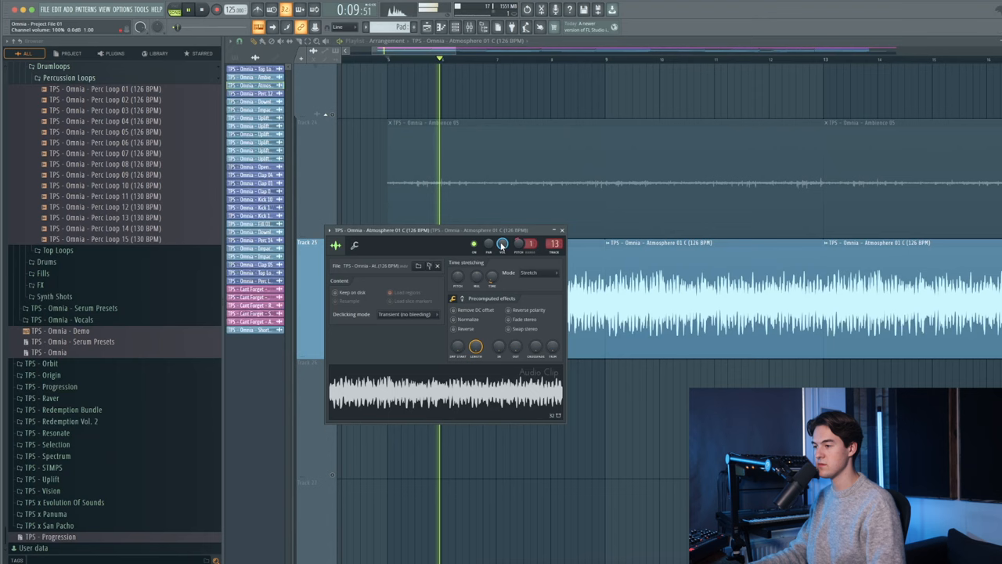
Open Atmosphere 01 C's channel settings from its playlist clip to check the level knobs
left_click(561, 230)
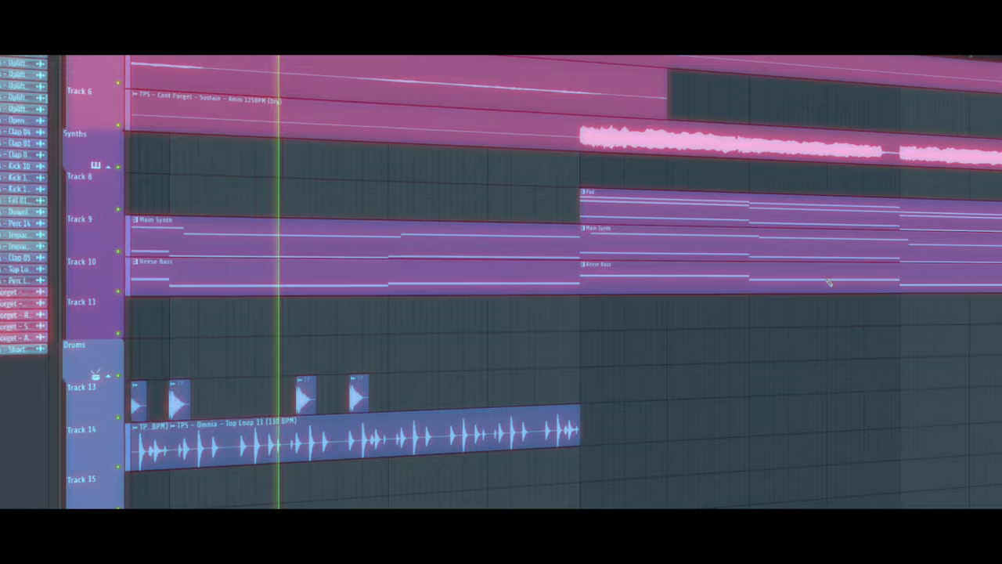
scroll("up", 3)
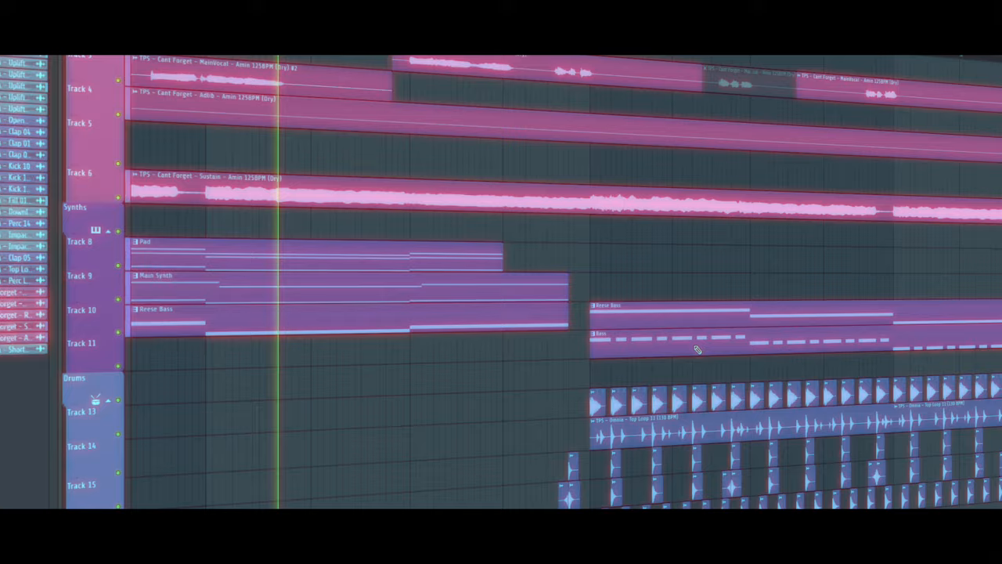
scroll("down", 3)
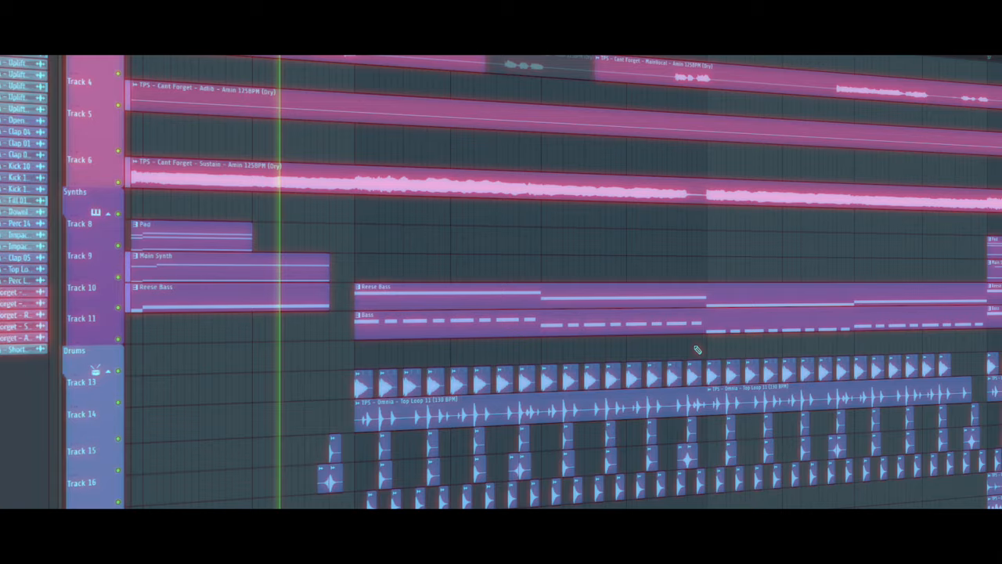